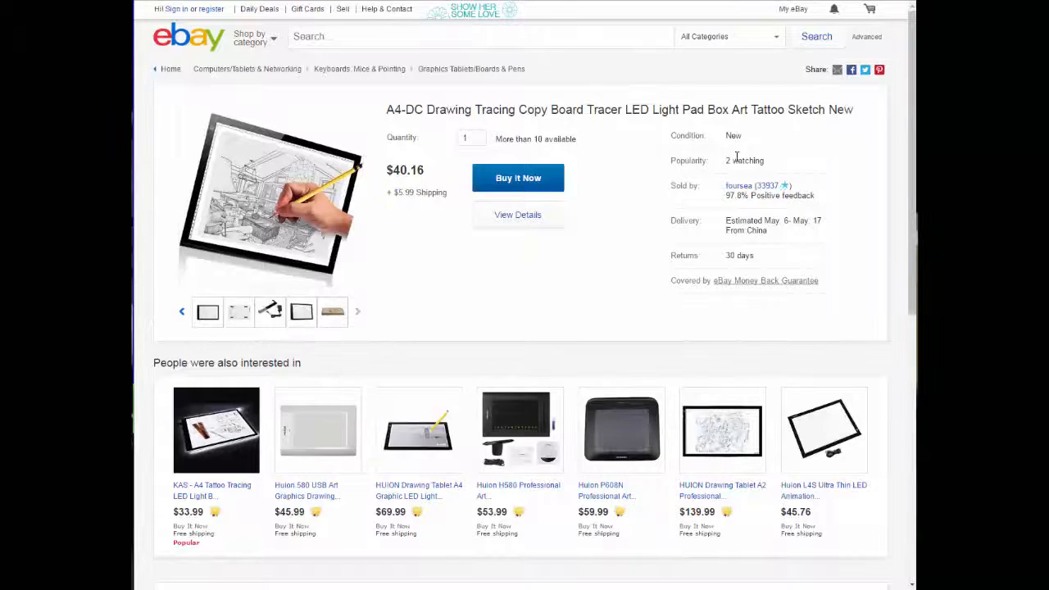
# Scroll down the eBay KAS A4 Tattoo Tracing LED Light Box listing to its item specifics and description.
pyautogui.scroll(-3)
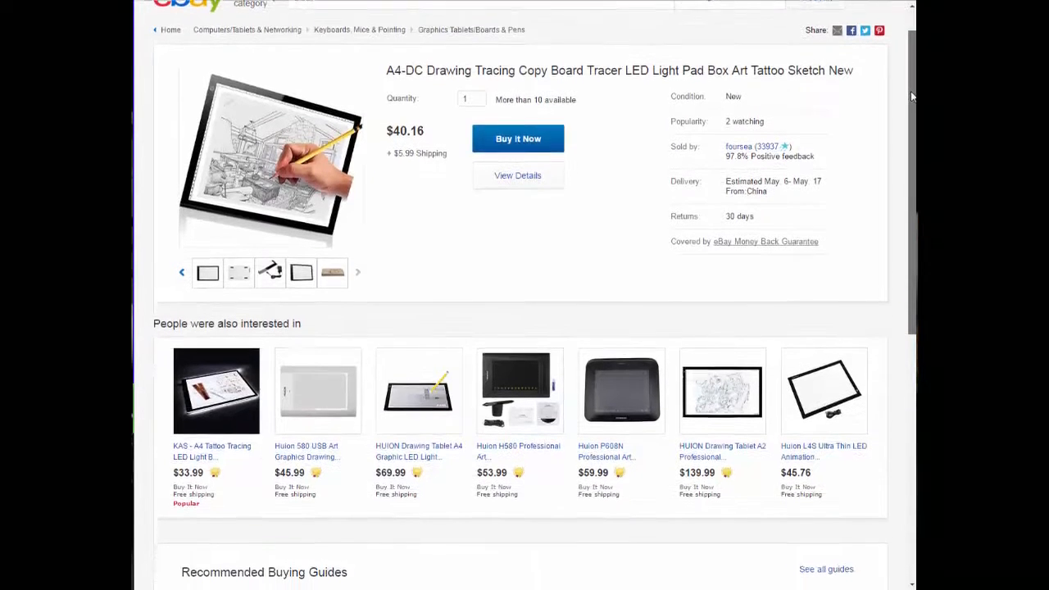
pyautogui.scroll(-3)
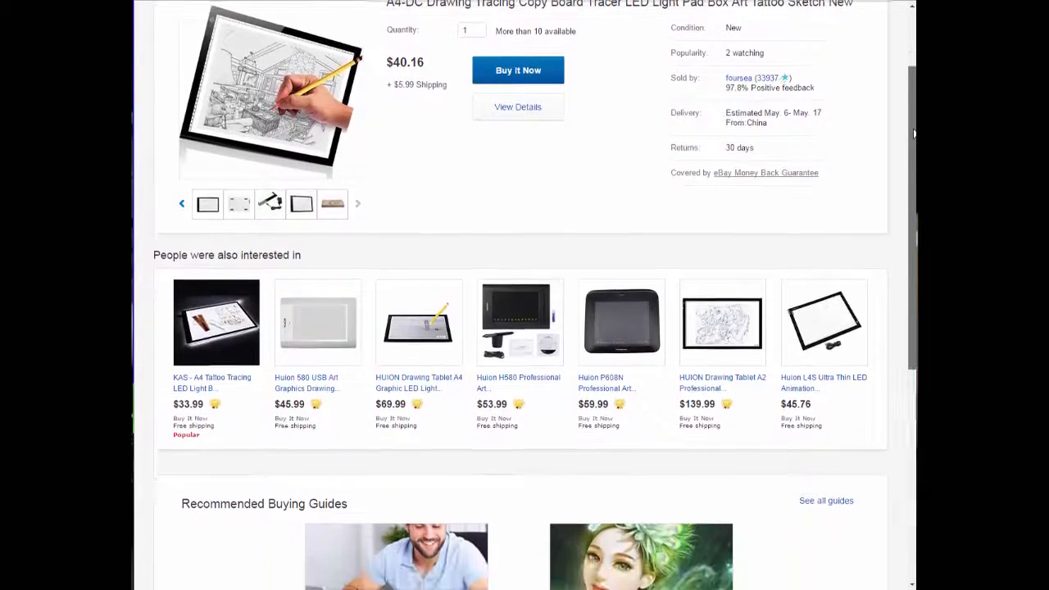
pyautogui.scroll(-3)
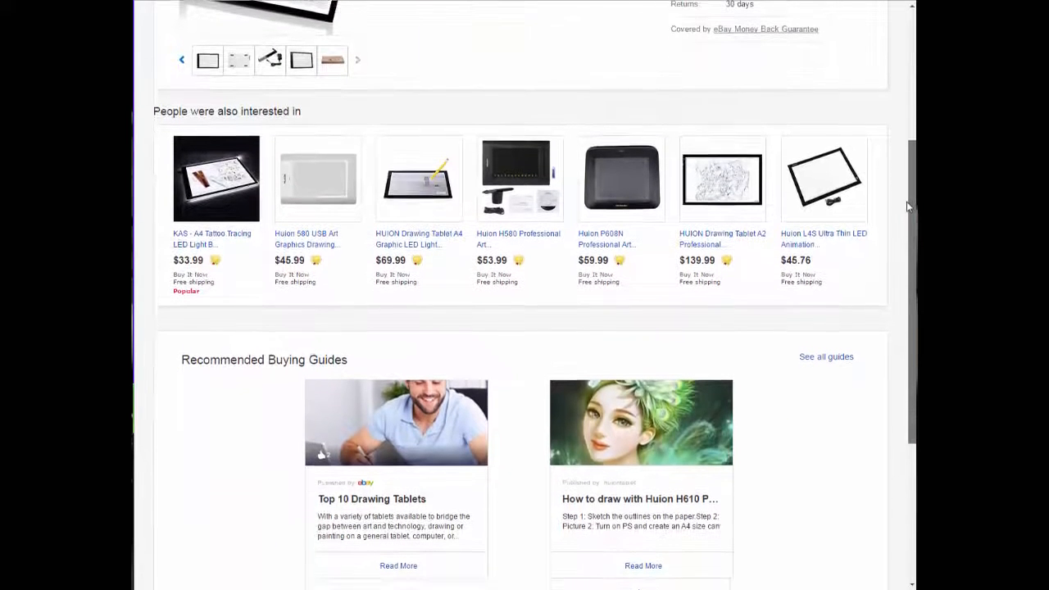
pyautogui.scroll(-3)
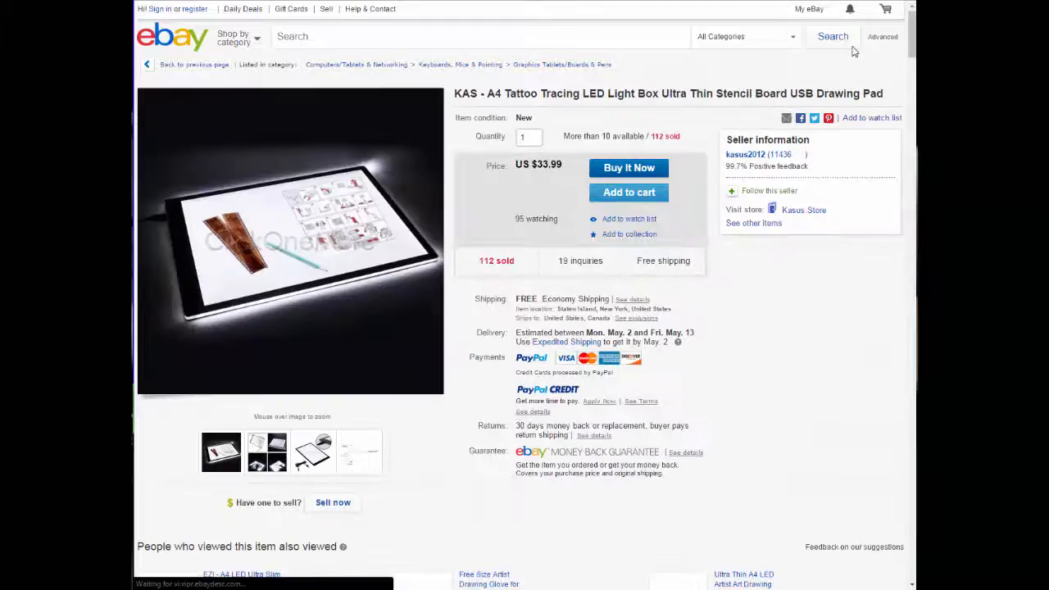
pyautogui.scroll(-3)
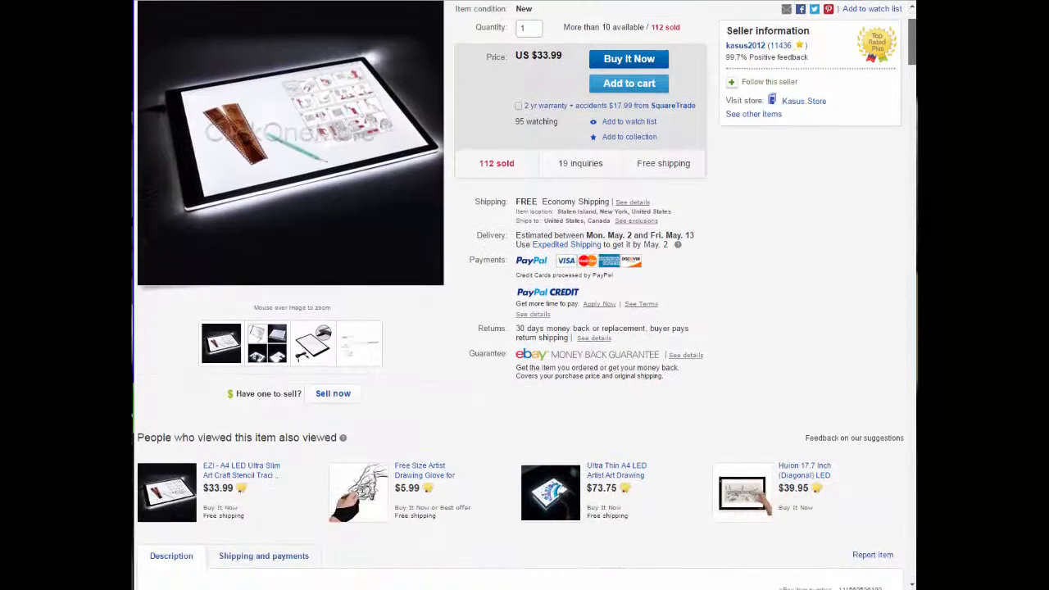
pyautogui.scroll(-3)
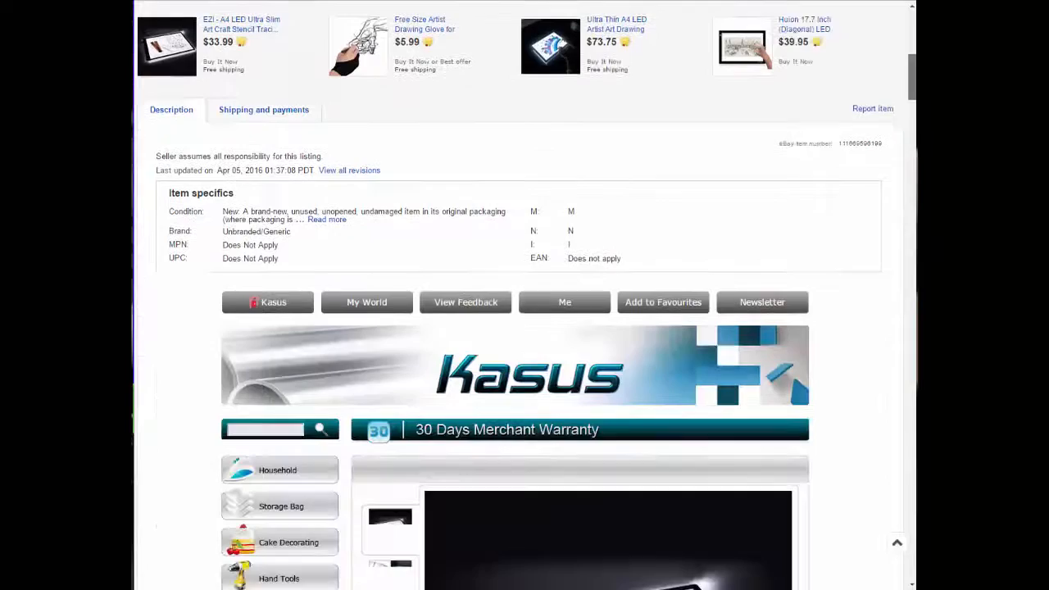
pyautogui.scroll(-3)
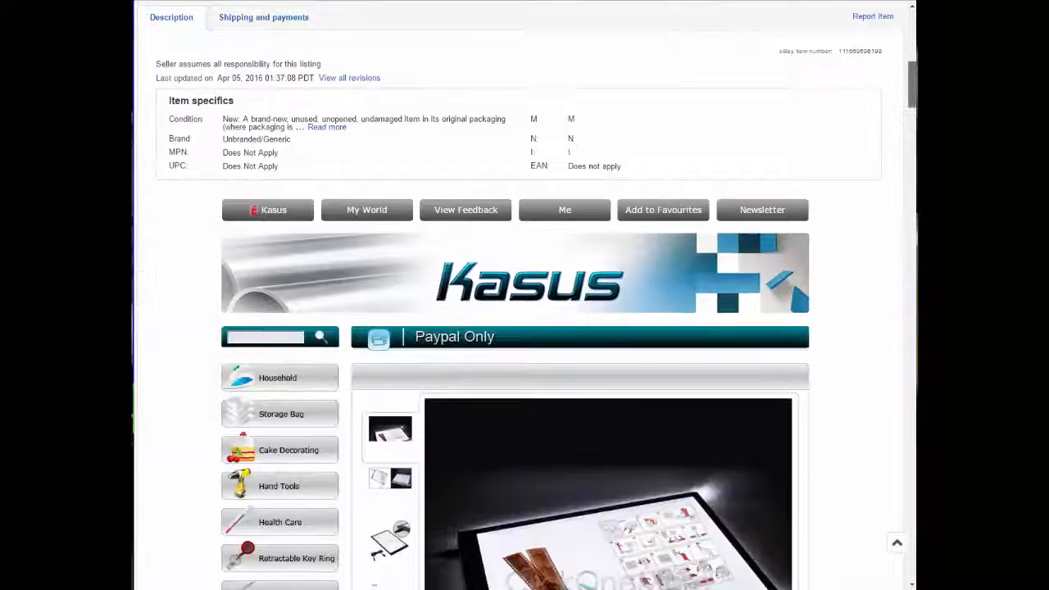
pyautogui.scroll(-3)
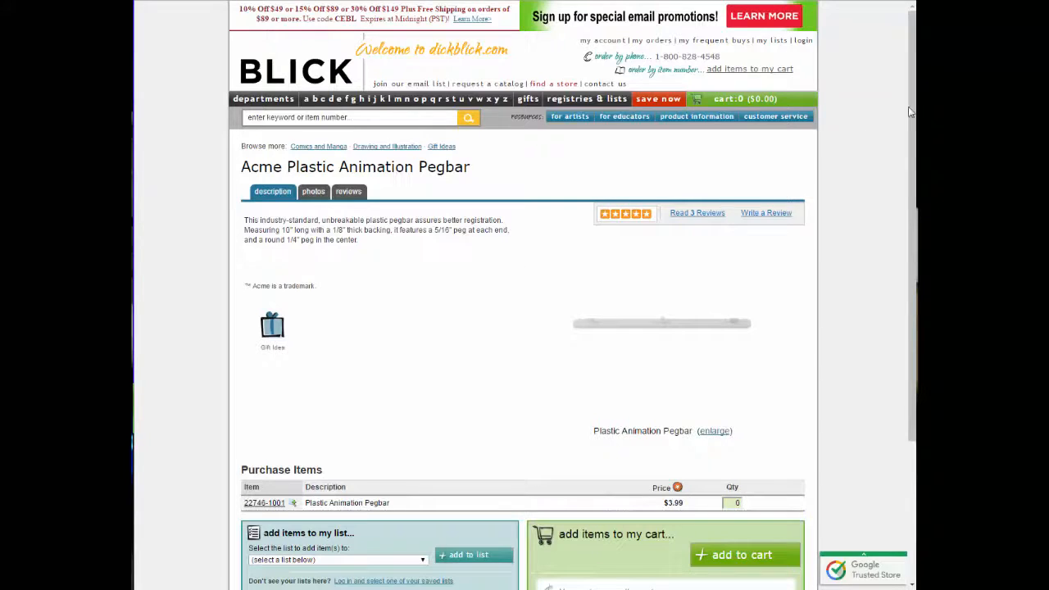
# From the Acme pegbar page, go to the Canson Acme Hole-Punched Paper product page on Blick.
pyautogui.scroll(-3)
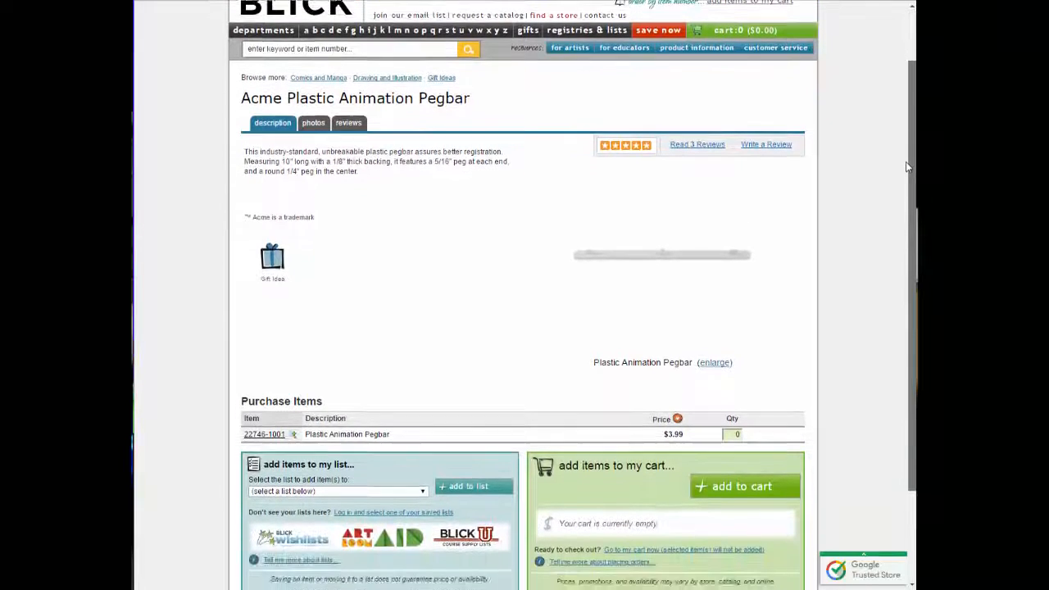
pyautogui.scroll(-3)
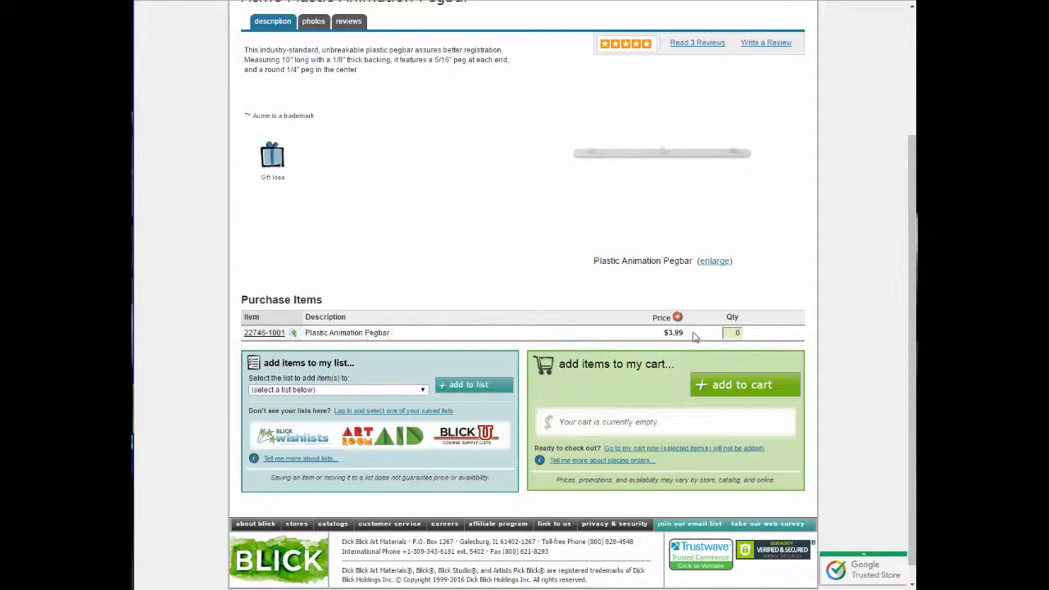
pyautogui.click(313, 19)
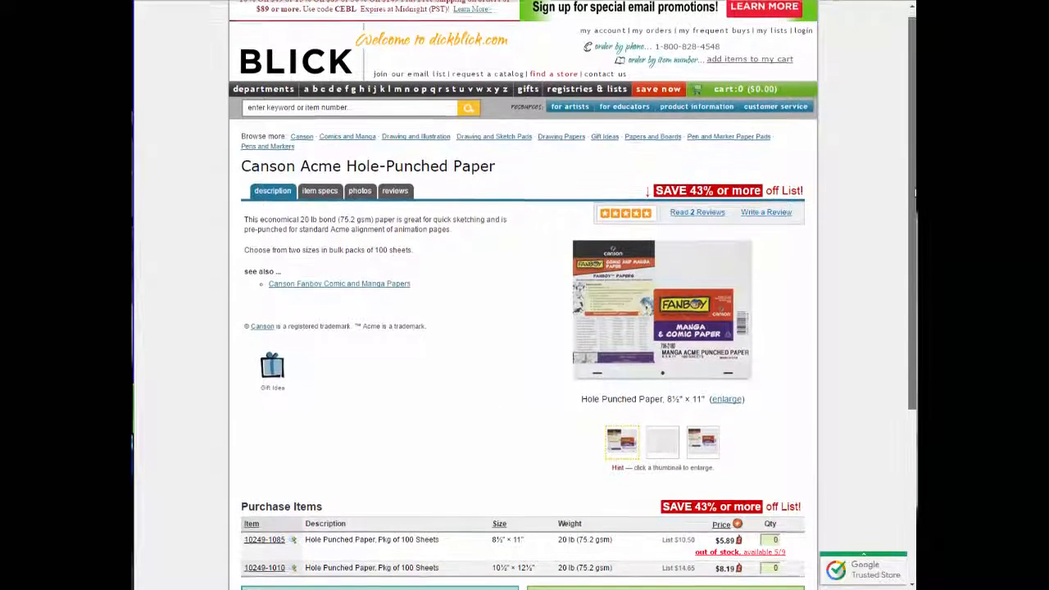
# Scroll to Purchase Items showing the two 100-sheet pack sizes at $5.09 and $8.19.
pyautogui.scroll(-3)
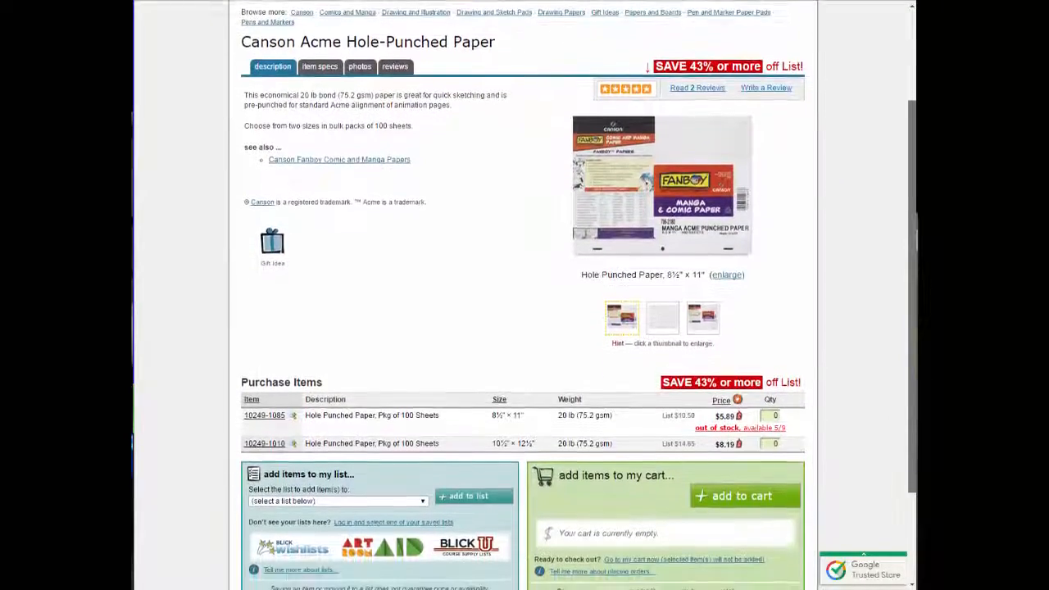
pyautogui.scroll(-3)
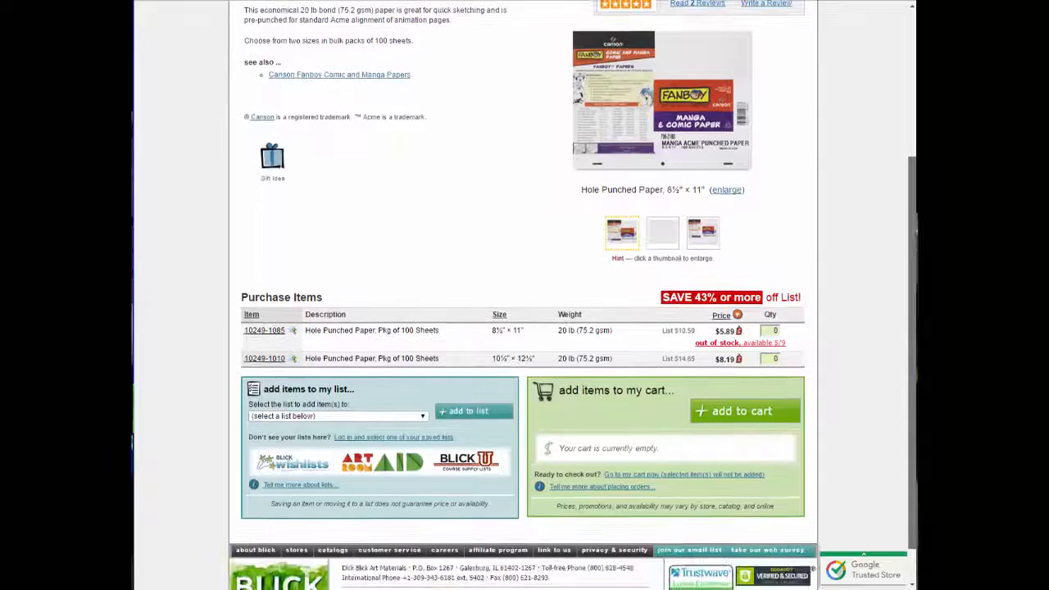
pyautogui.scroll(-3)
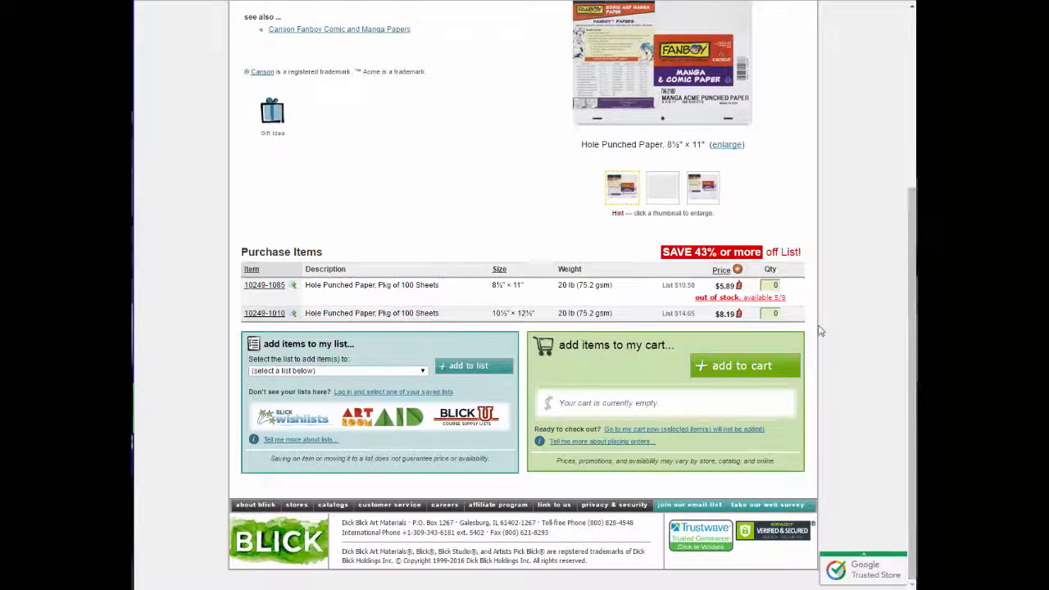
pyautogui.moveTo(731, 341)
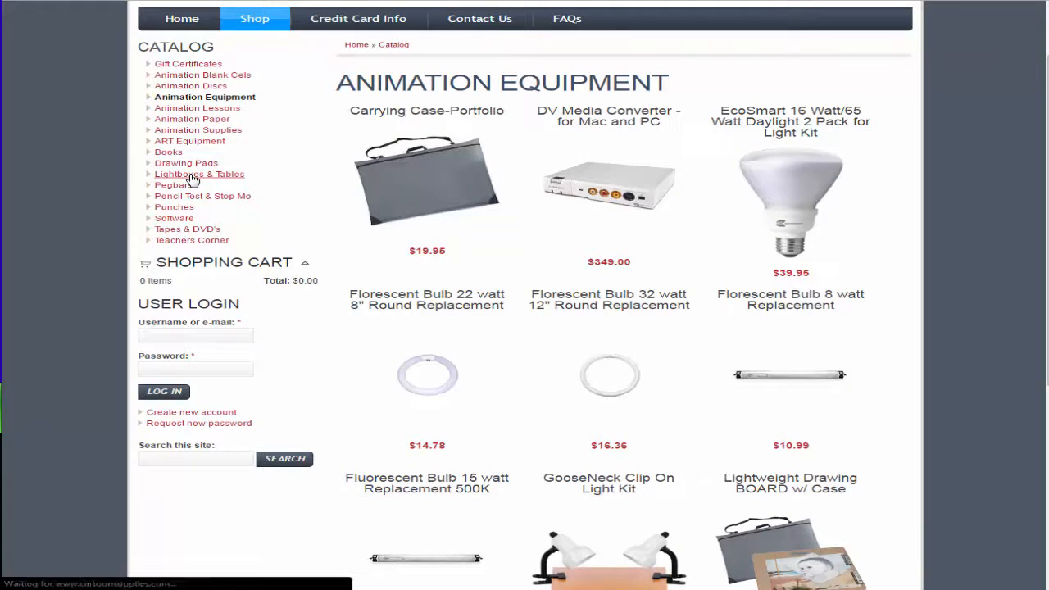
# Browse the Pro Light Boxes products under Lightboxes & Tables on CartoonSupplies.com.
pyautogui.click(200, 174)
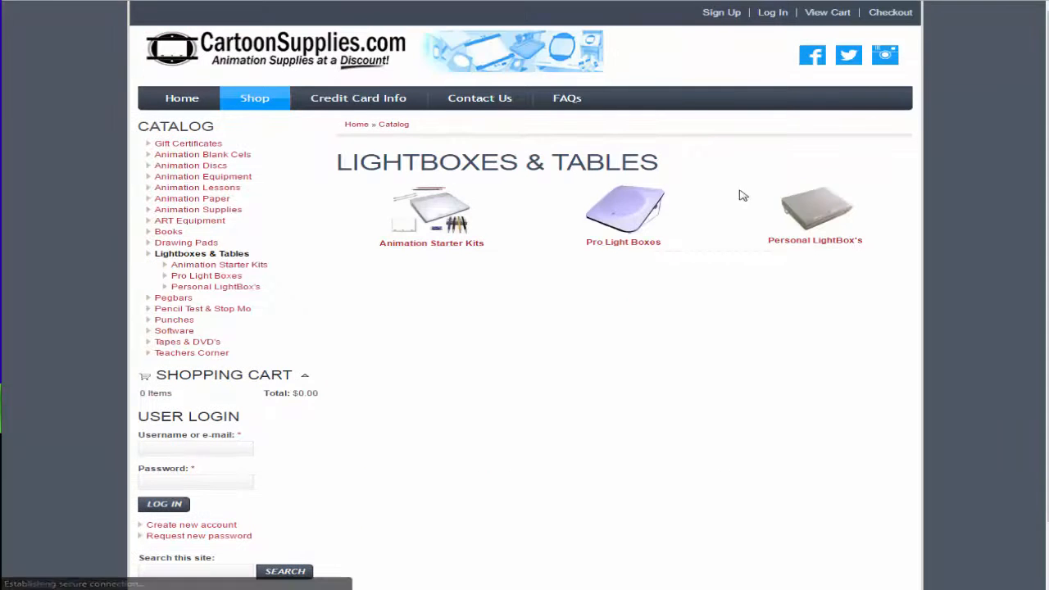
pyautogui.moveTo(652, 211)
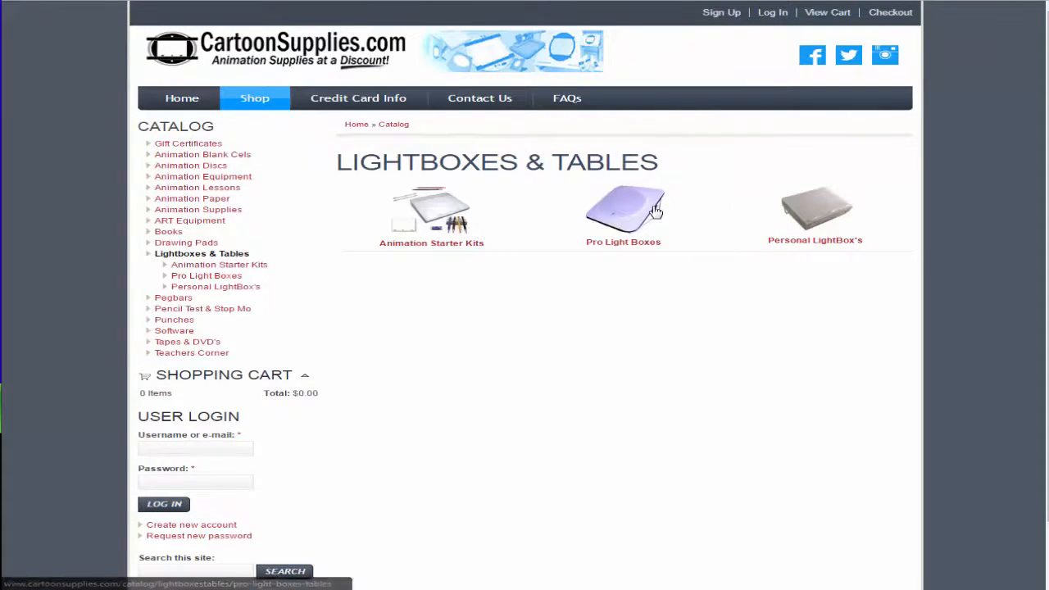
pyautogui.moveTo(723, 239)
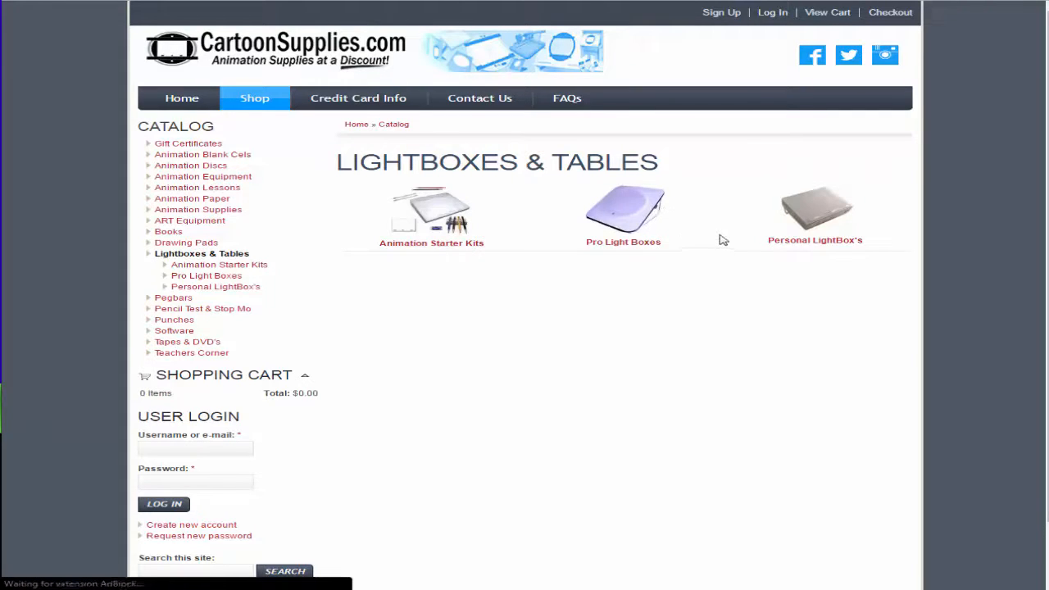
pyautogui.click(622, 213)
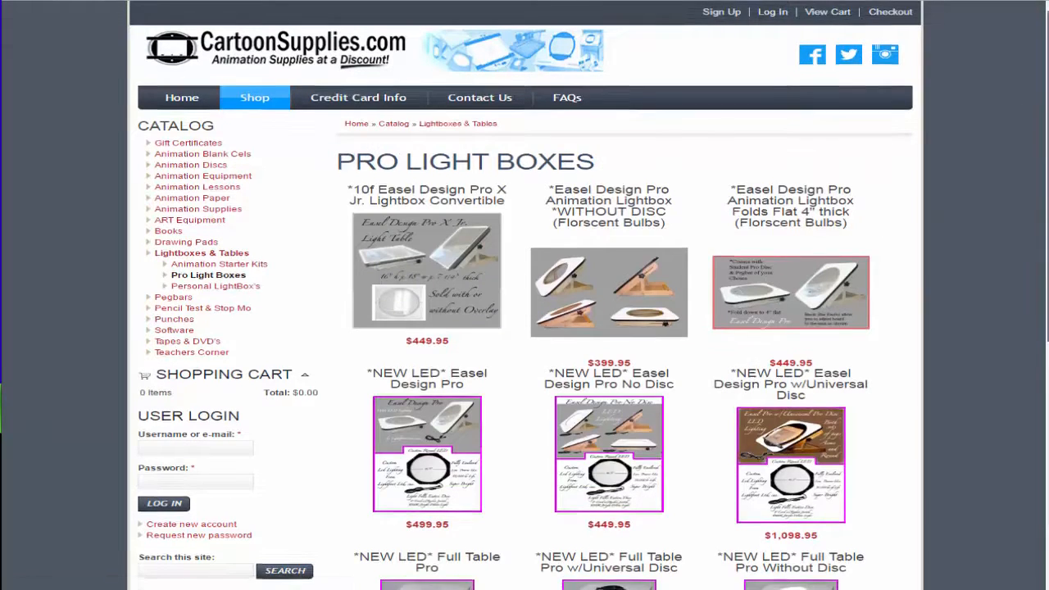
pyautogui.scroll(-3)
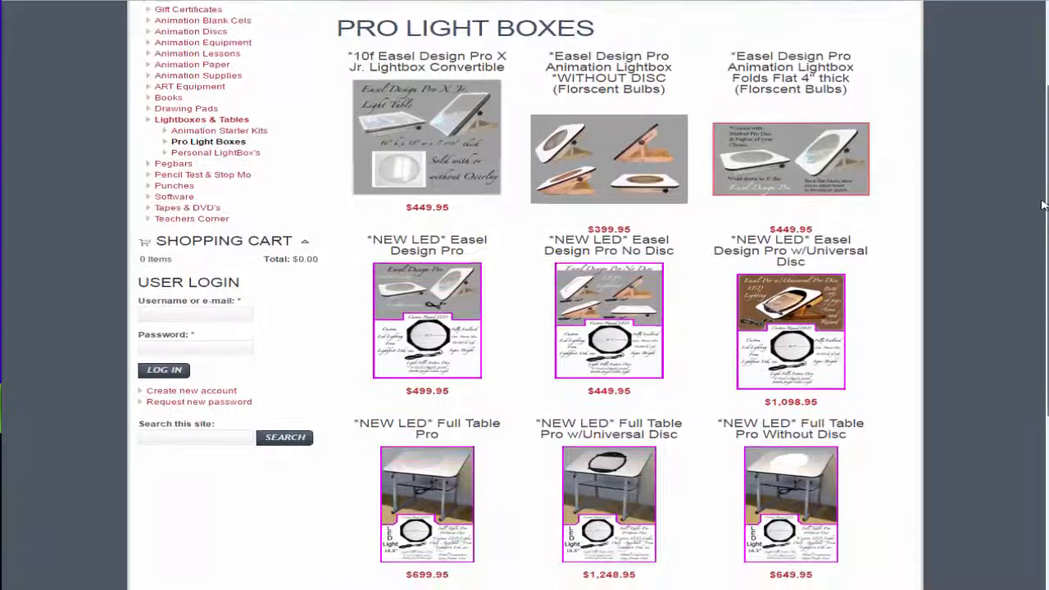
pyautogui.scroll(-3)
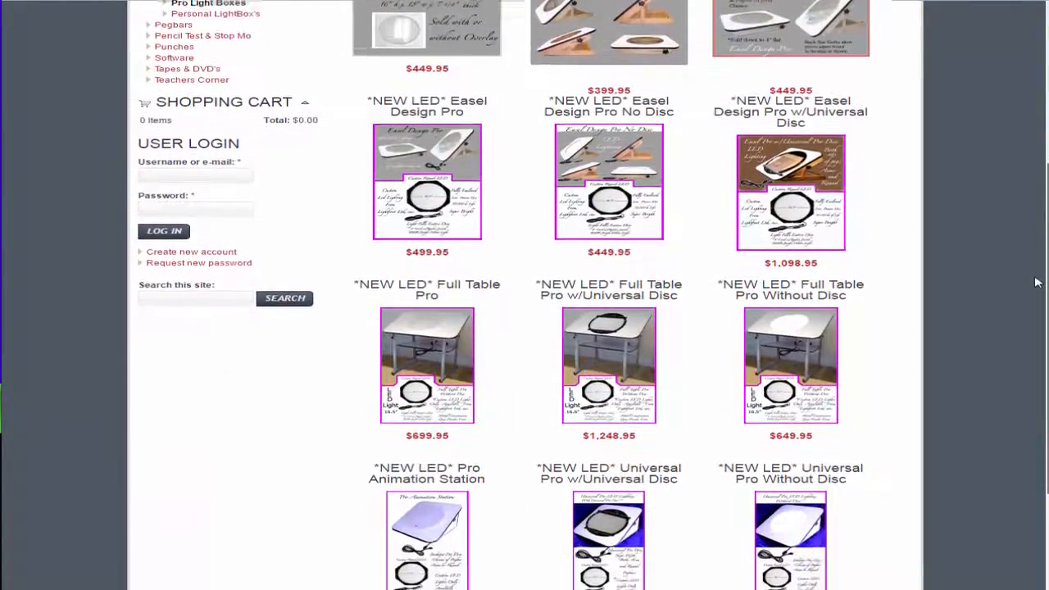
pyautogui.scroll(-3)
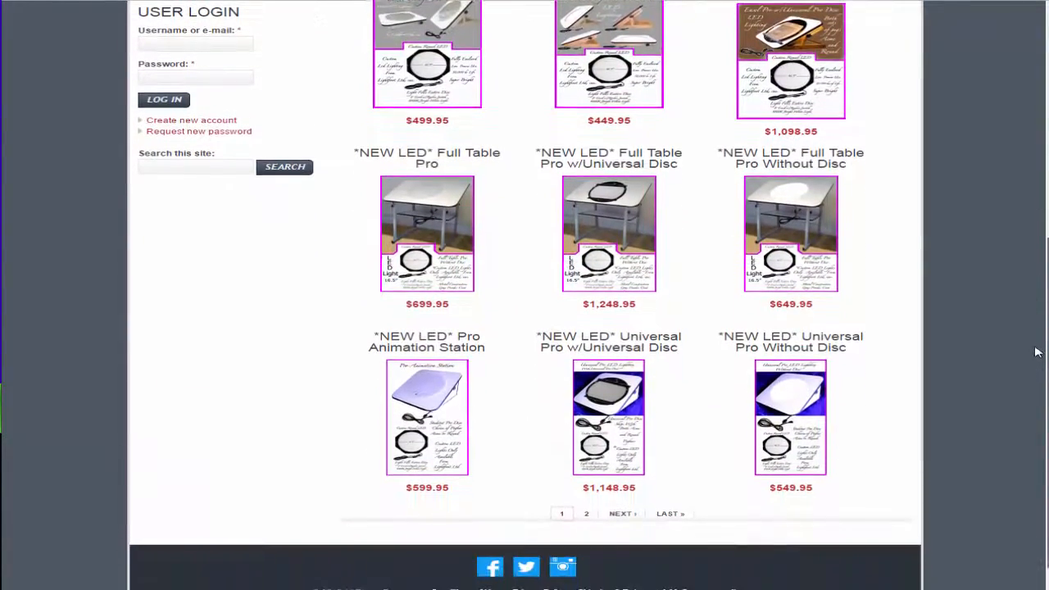
pyautogui.scroll(3)
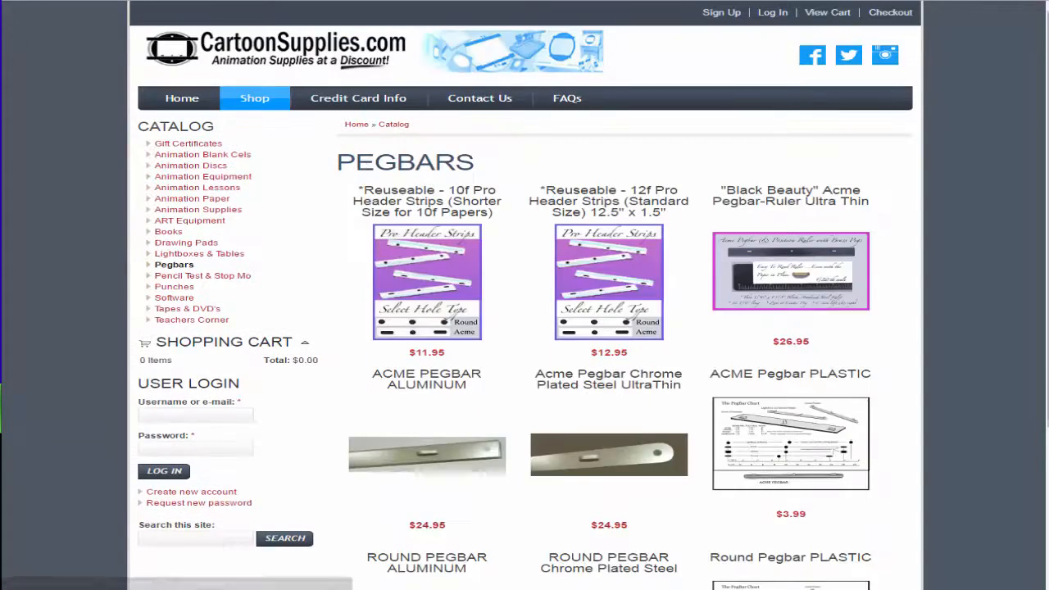
# Scroll through the Pegbars catalog listing ACME pegbars from $3.99 to $26.95.
pyautogui.scroll(-3)
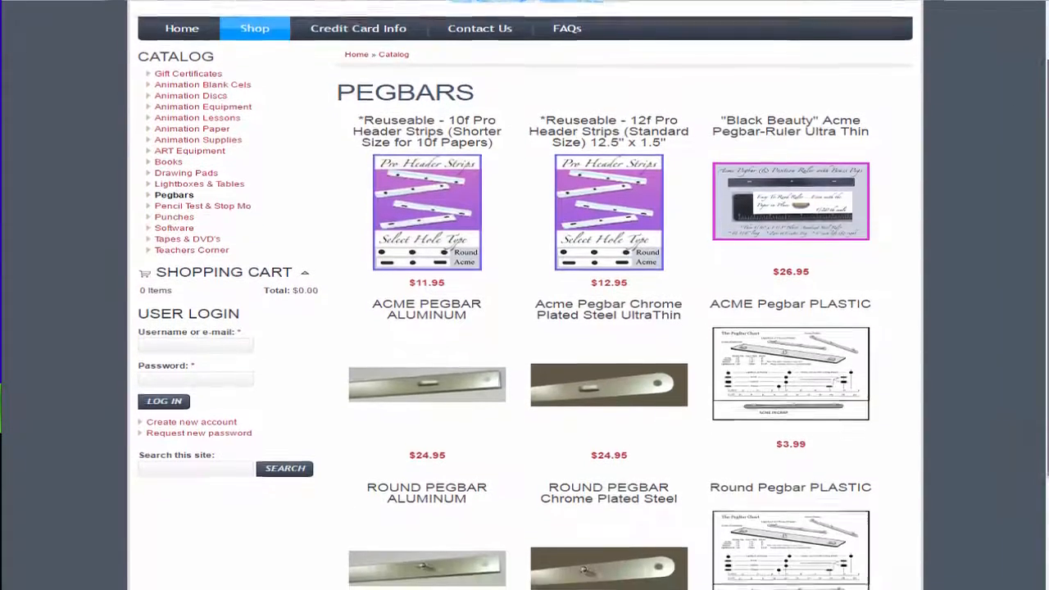
pyautogui.scroll(-3)
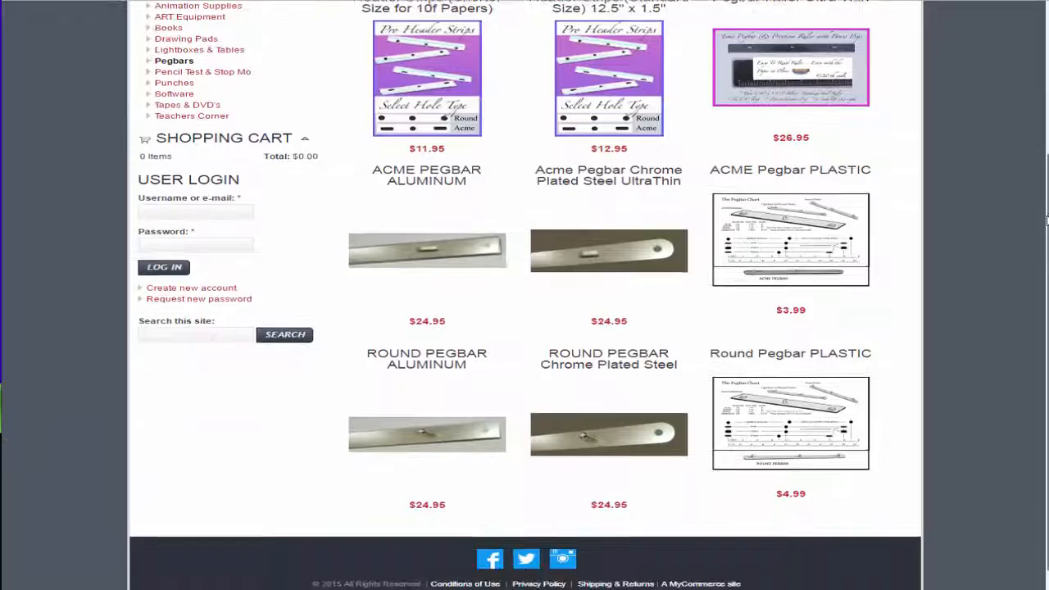
pyautogui.scroll(-3)
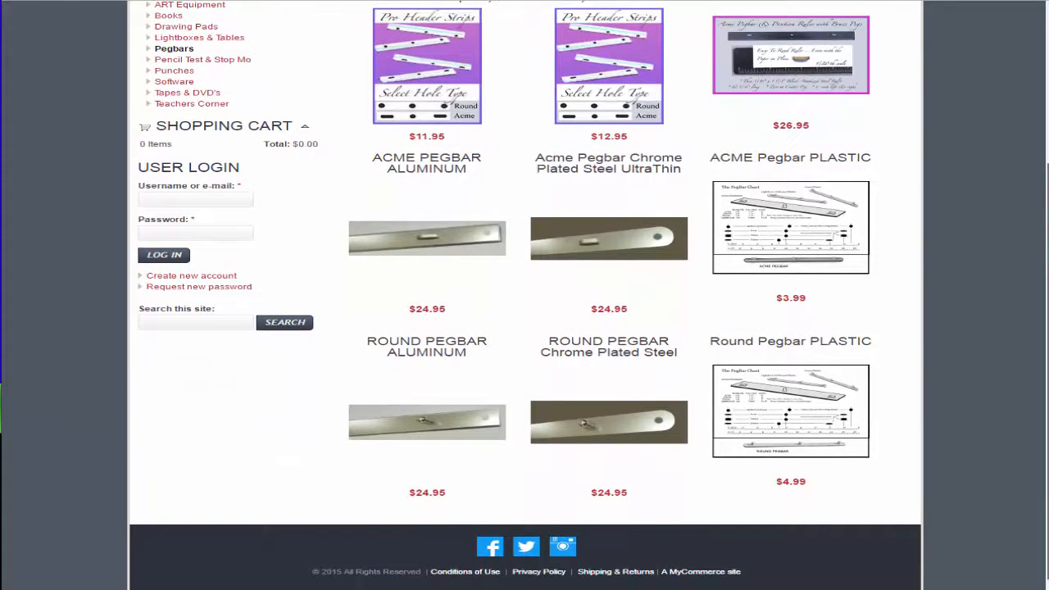